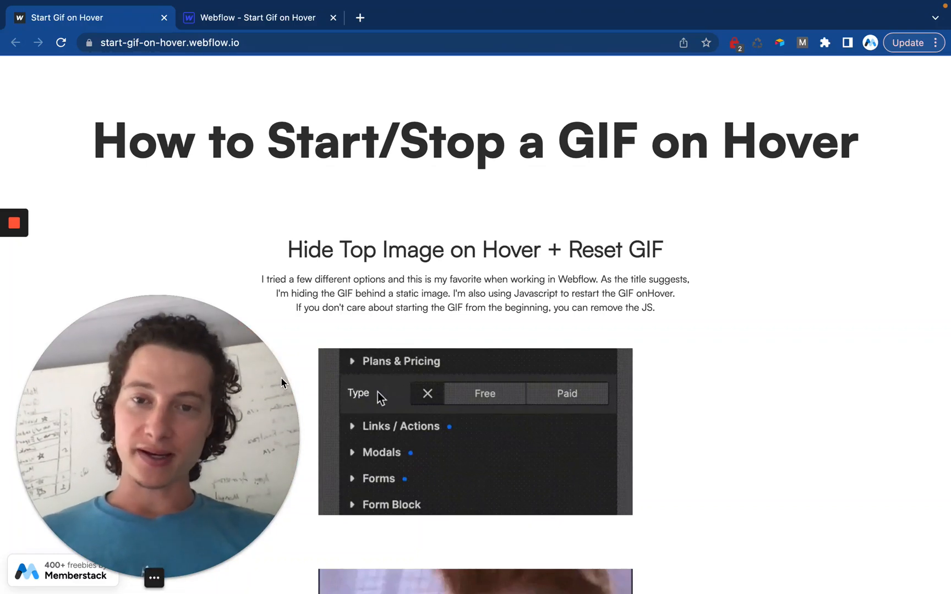
# Switch to the site's Webflow Designer and scroll down to the Gif Wrap section.
pyautogui.scroll(-3)
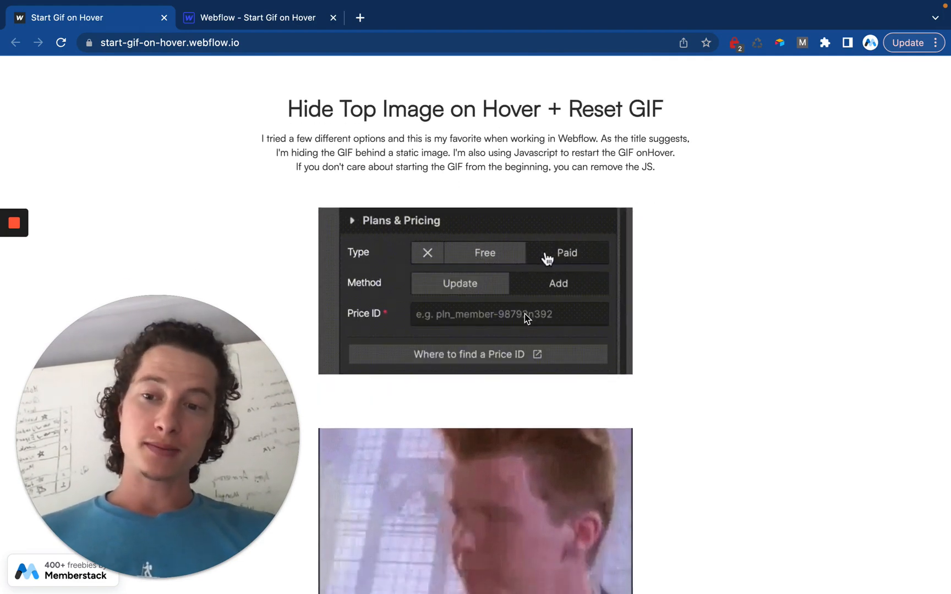
pyautogui.scroll(-3)
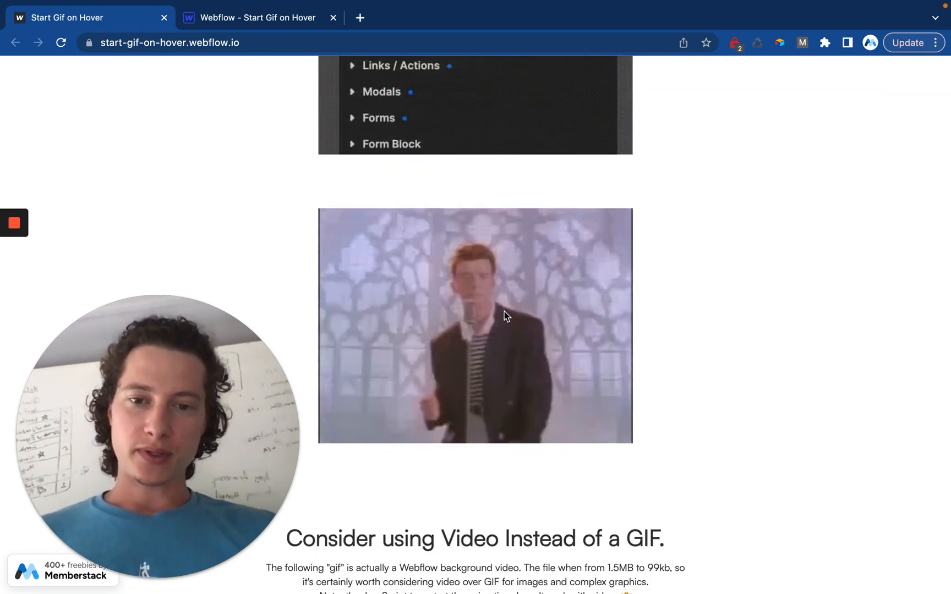
pyautogui.moveTo(562, 297)
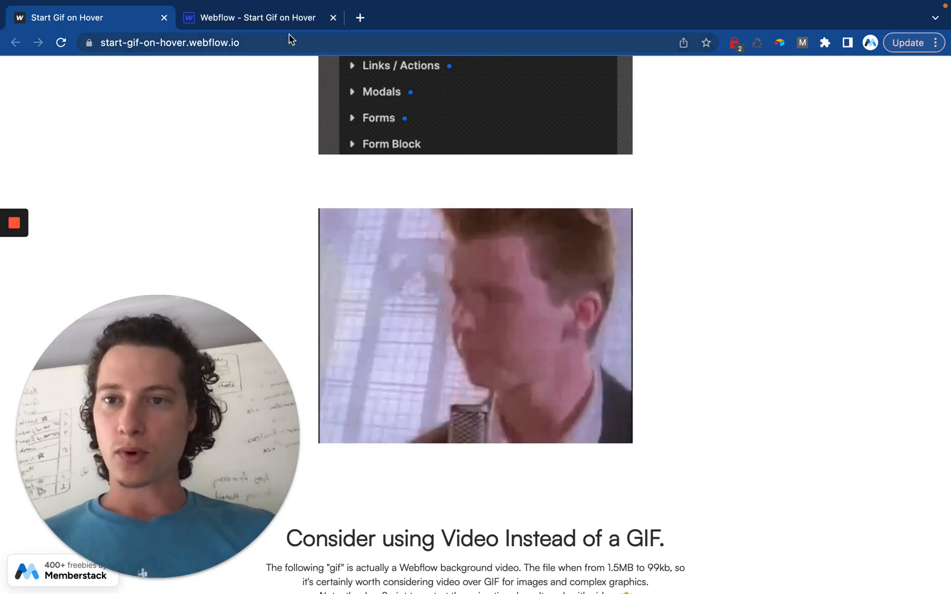
pyautogui.click(258, 17)
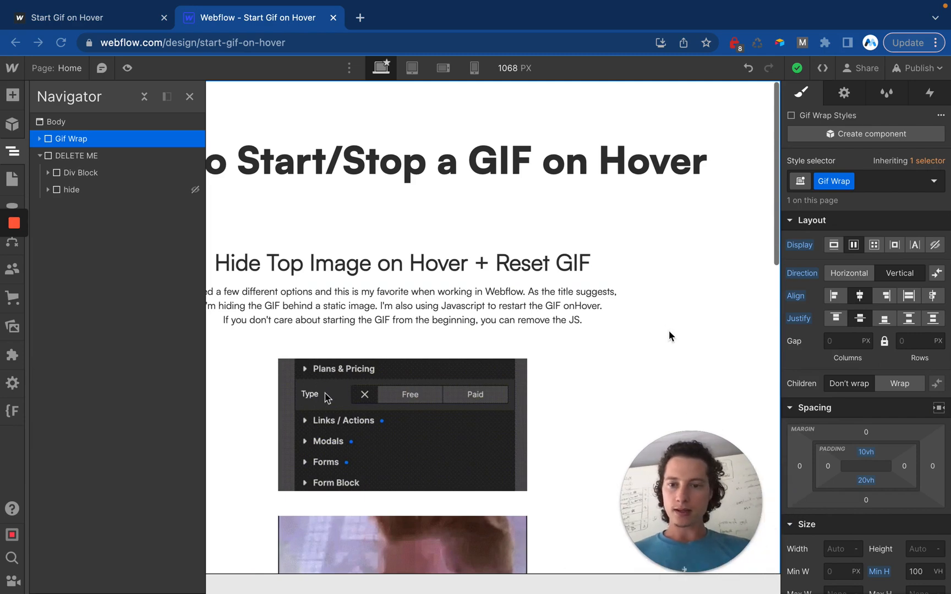
pyautogui.scroll(-3)
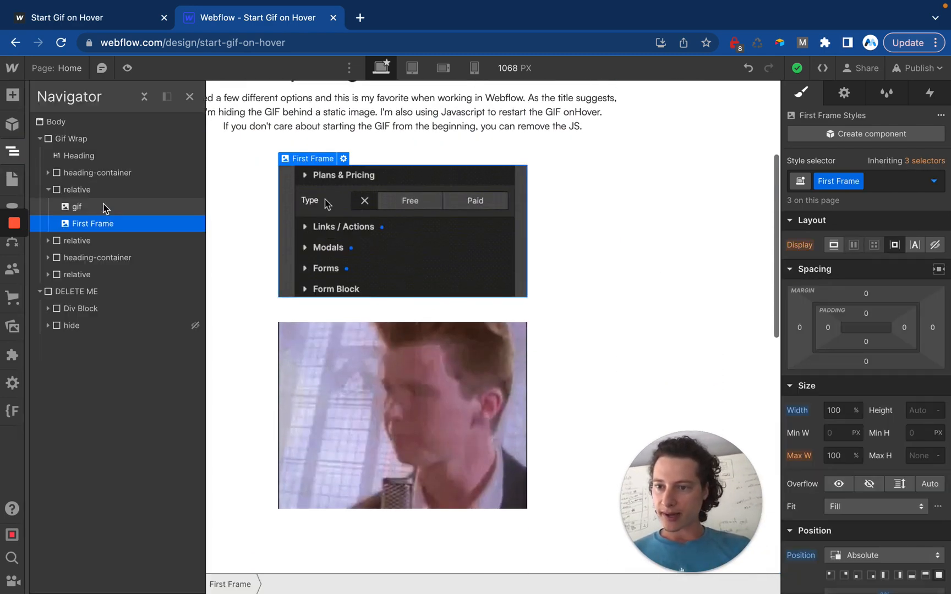
# Inspect the relative wrapper, its gif image and the First Frame image layer.
pyautogui.click(77, 189)
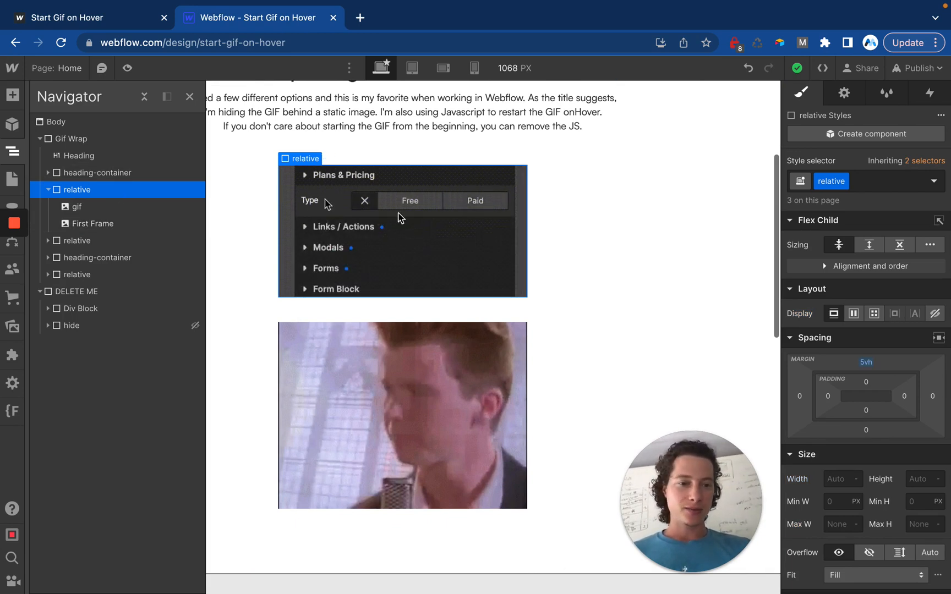
pyautogui.click(77, 189)
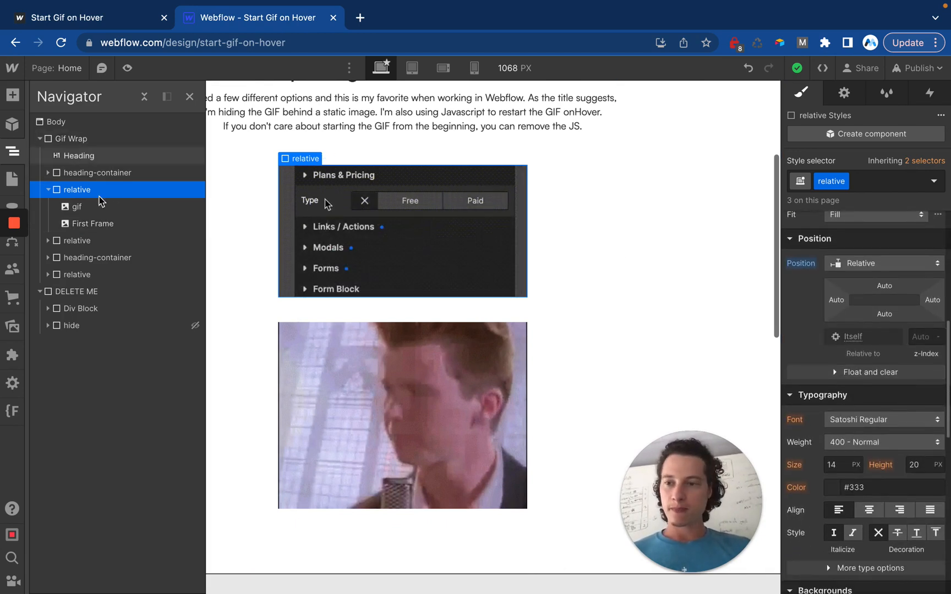
pyautogui.click(78, 207)
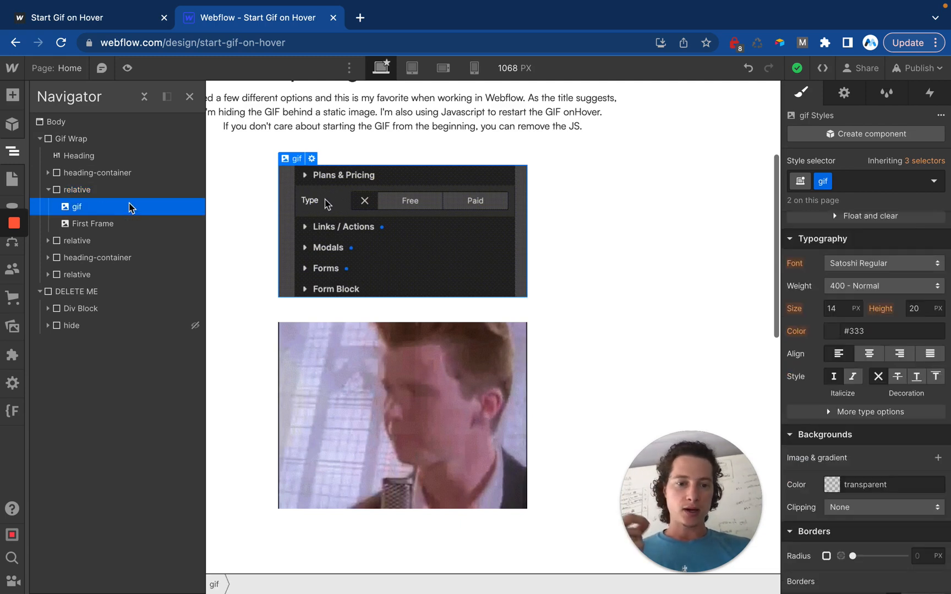
pyautogui.click(475, 201)
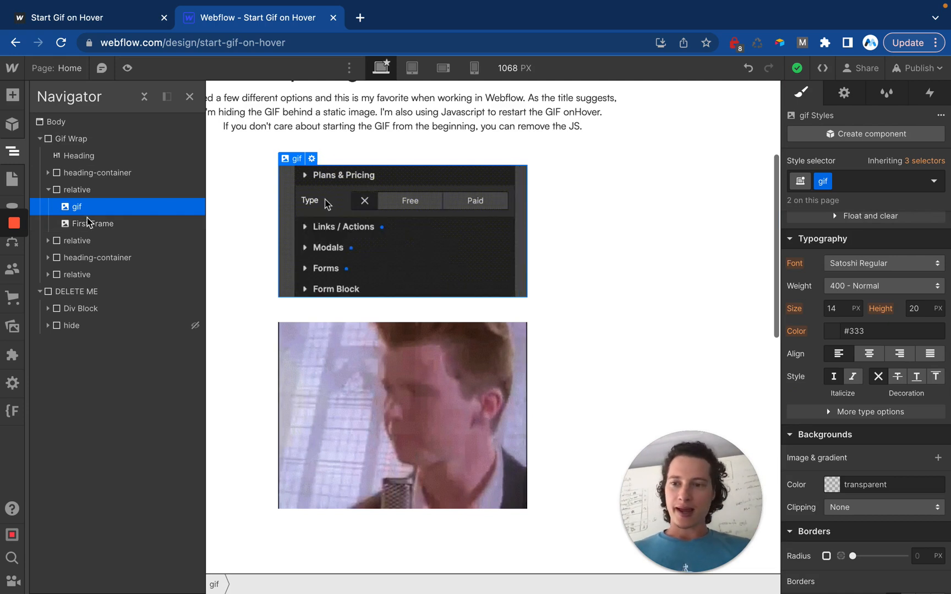
pyautogui.click(92, 223)
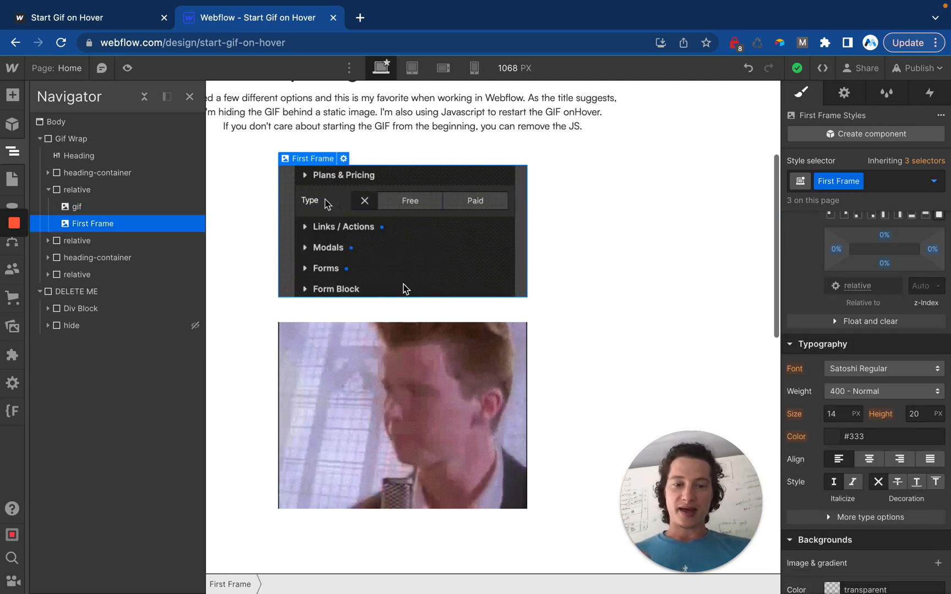
pyautogui.click(475, 200)
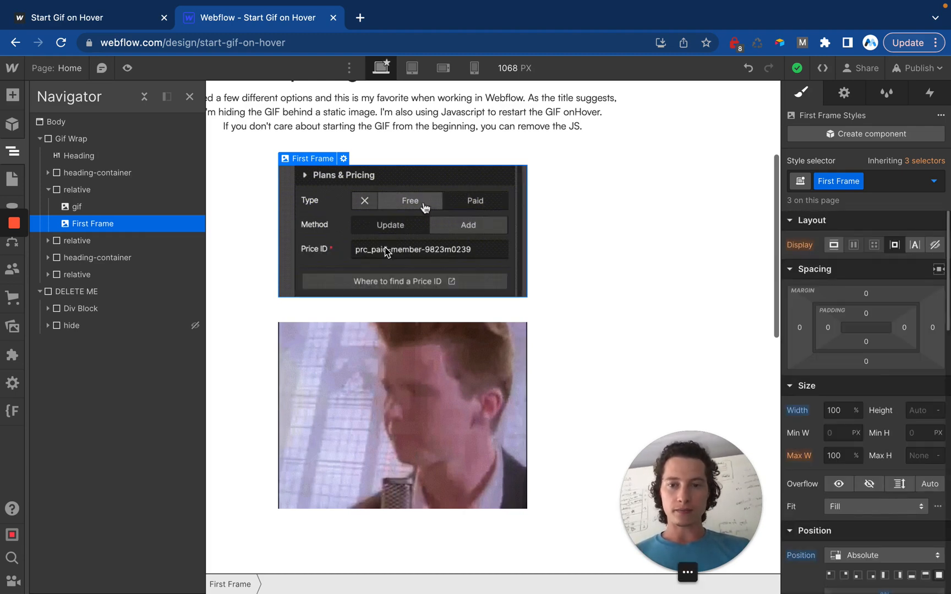
pyautogui.click(429, 249)
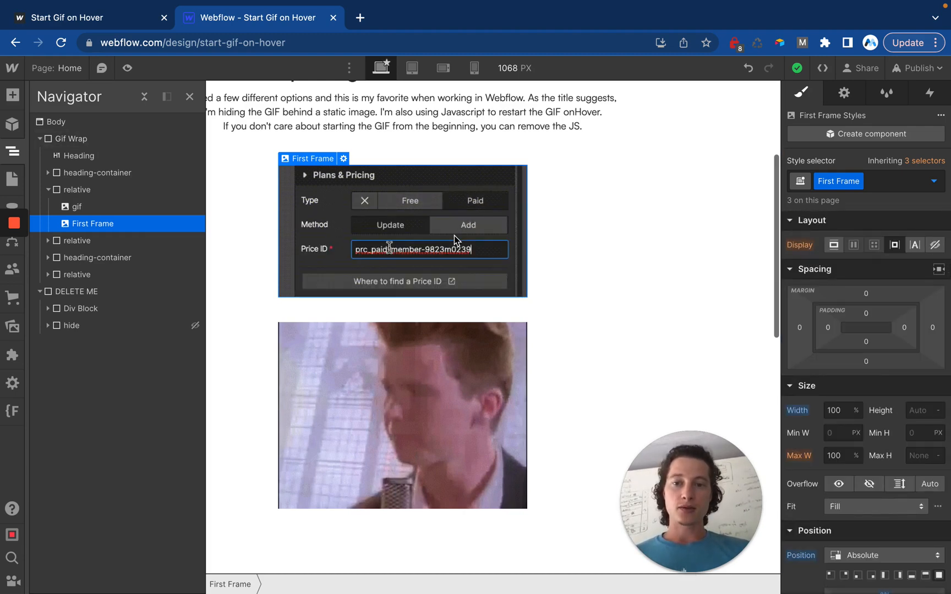
pyautogui.click(367, 268)
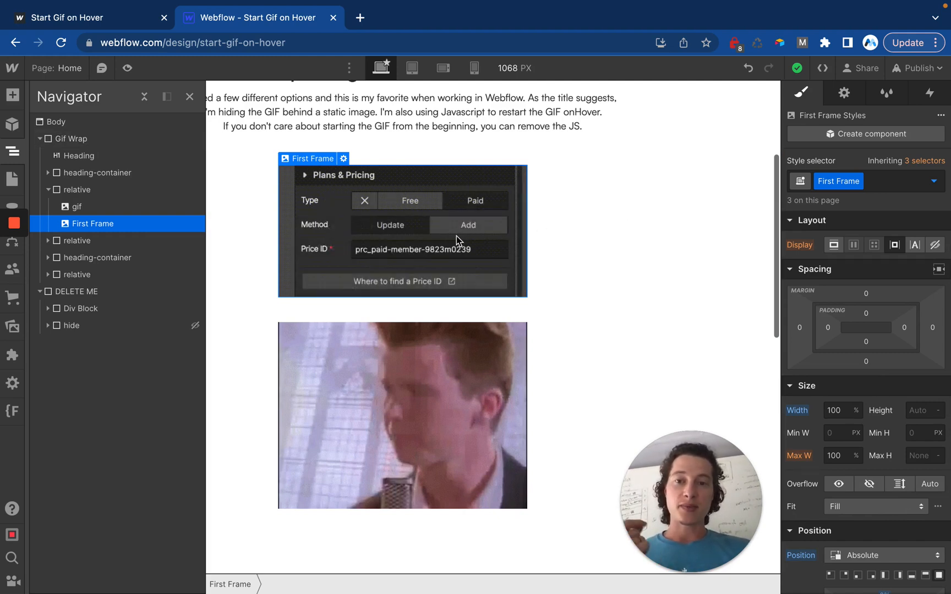
# Open the Home page settings to view the before-body hover-restart script.
pyautogui.click(12, 179)
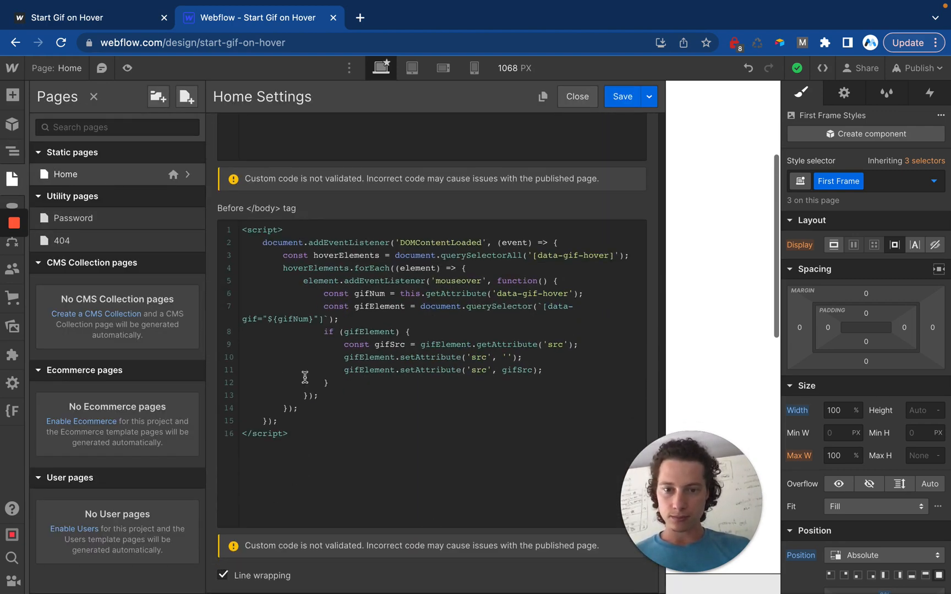
pyautogui.moveTo(684, 80)
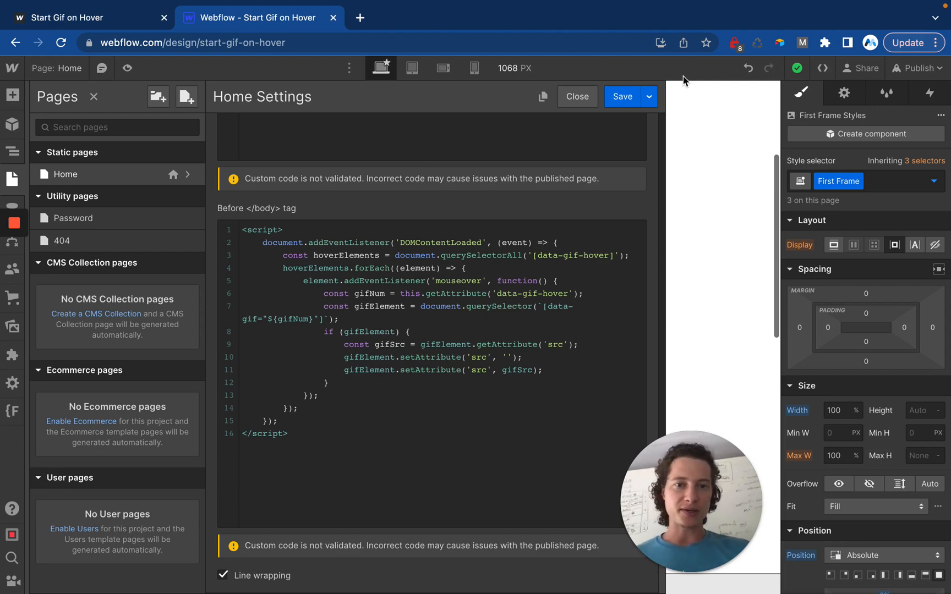
# Close page settings and view the wrapper's data-gif-hover="1" custom attribute.
pyautogui.click(576, 97)
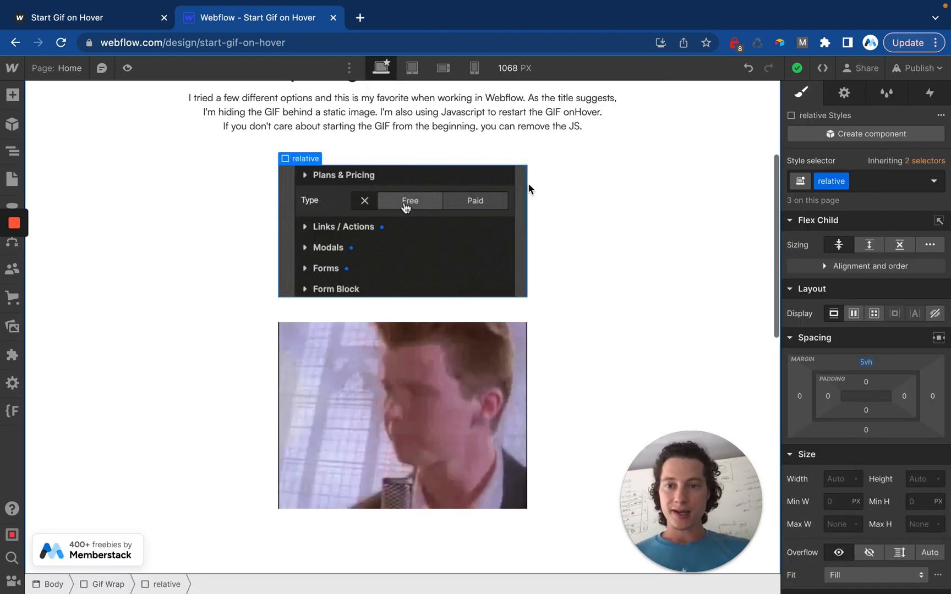
pyautogui.click(843, 93)
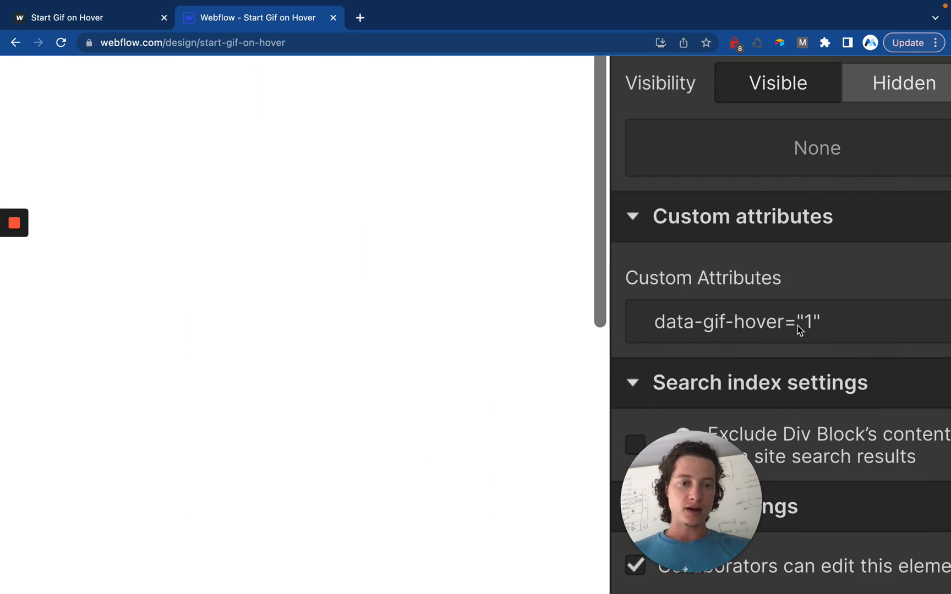
pyautogui.moveTo(849, 333)
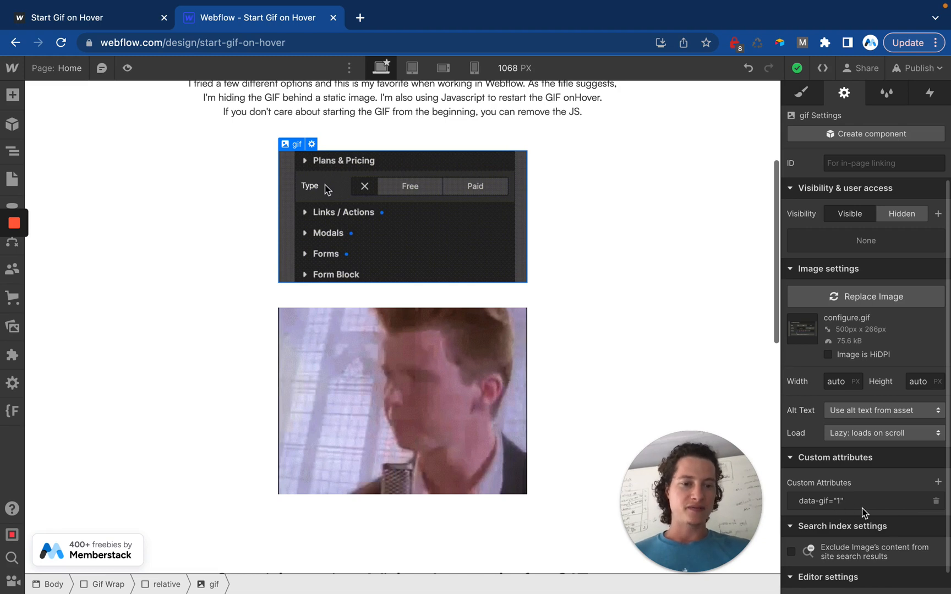
pyautogui.moveTo(878, 451)
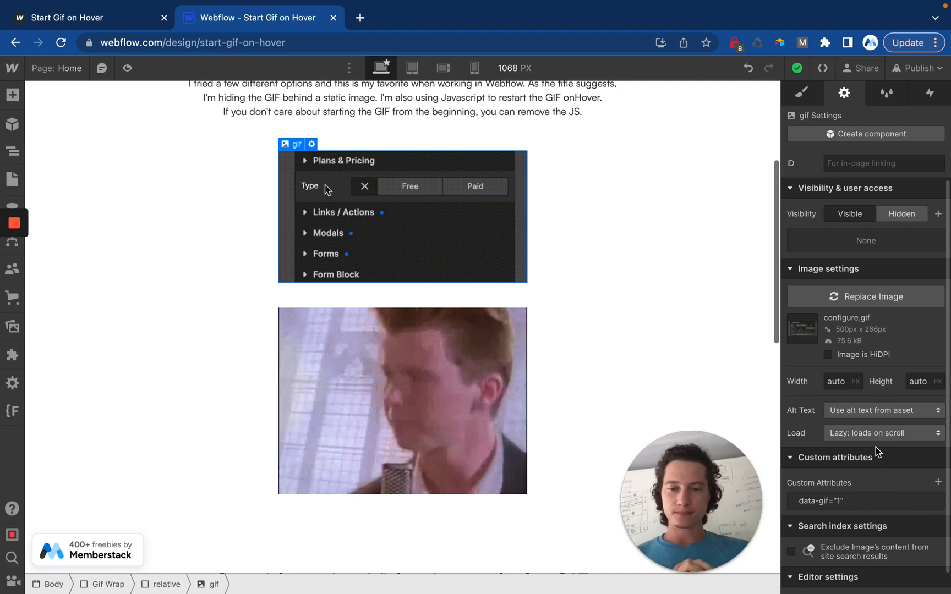
# Inspect the second wrapper's data-gif-hover="2" and rick.gif's data-gif="2" attributes.
pyautogui.click(402, 400)
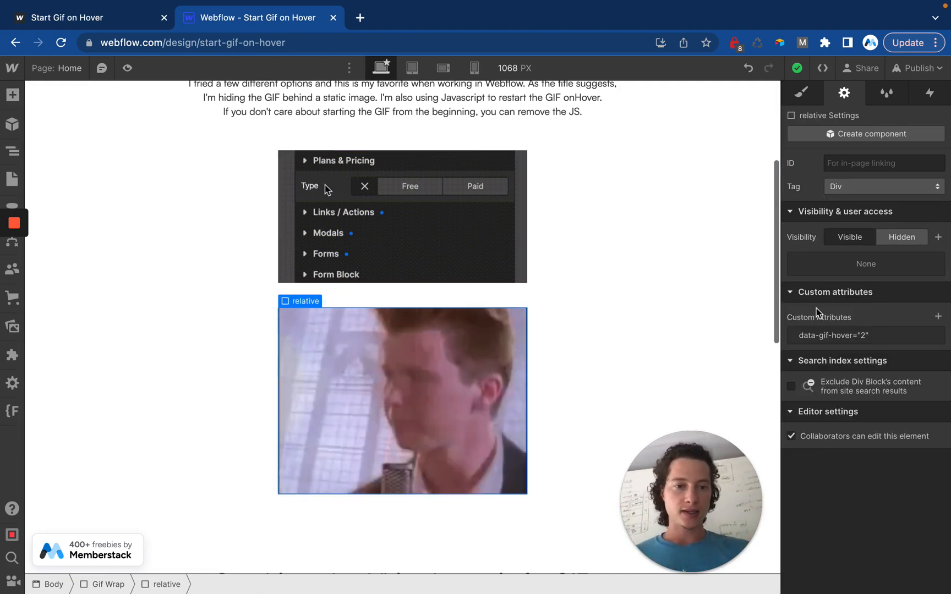
pyautogui.click(402, 400)
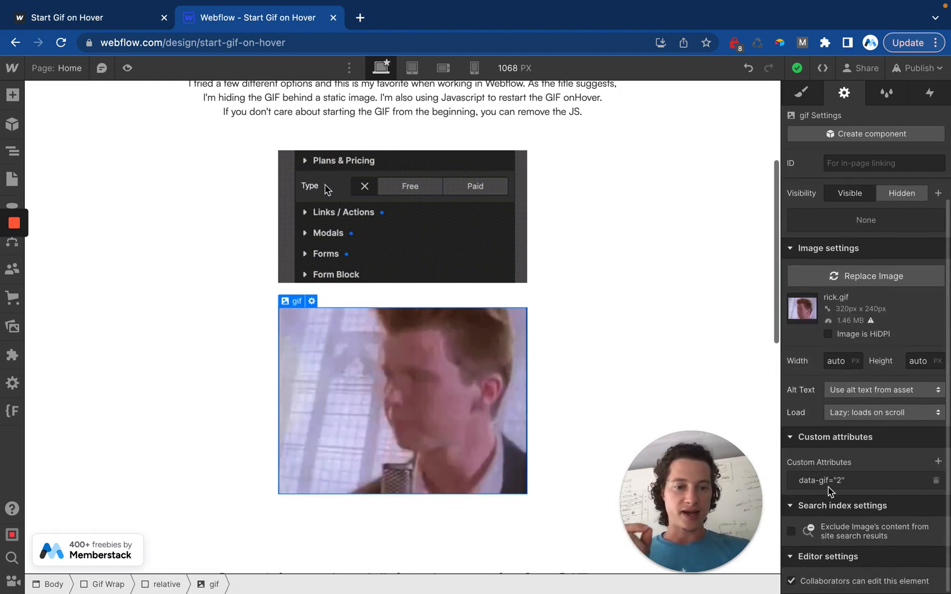
pyautogui.moveTo(852, 490)
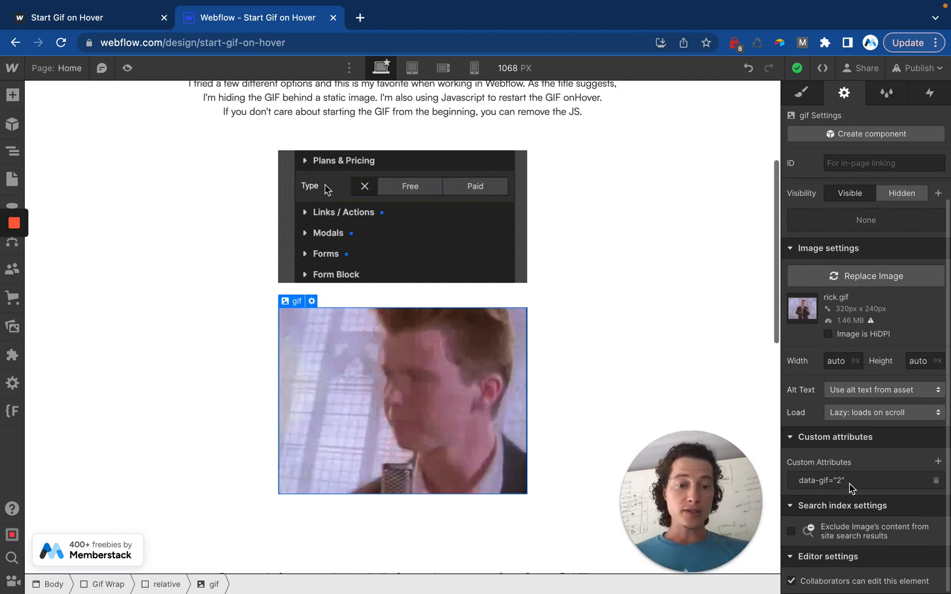
pyautogui.moveTo(593, 318)
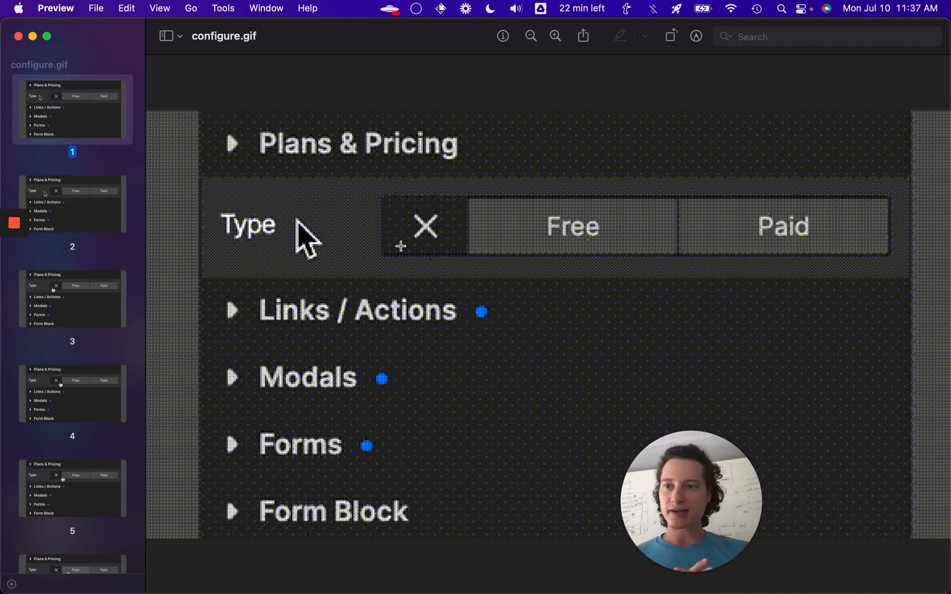
pyautogui.moveTo(73, 120)
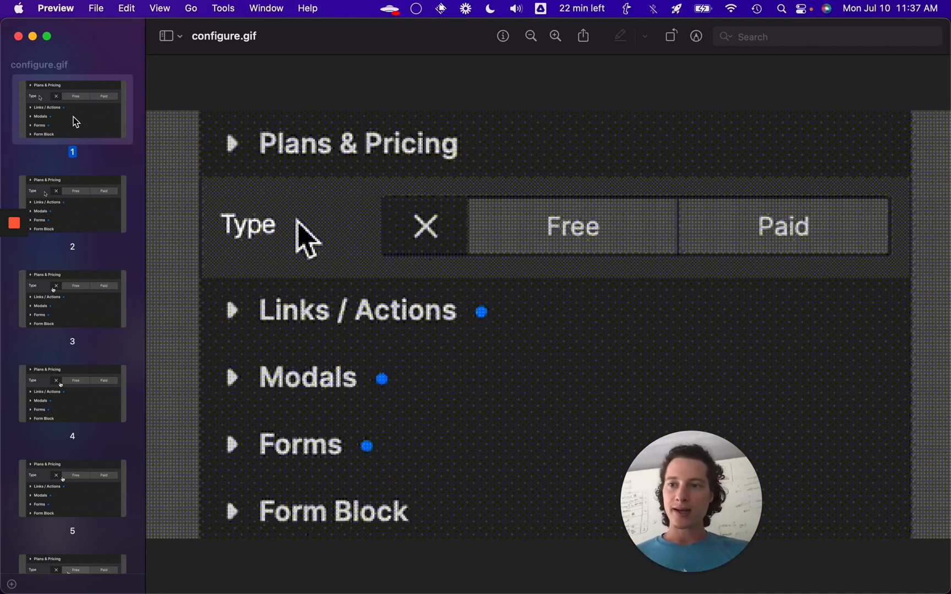
# Choose Export As for configure.gif's first frame thumbnail in Preview.
pyautogui.rightClick(71, 108)
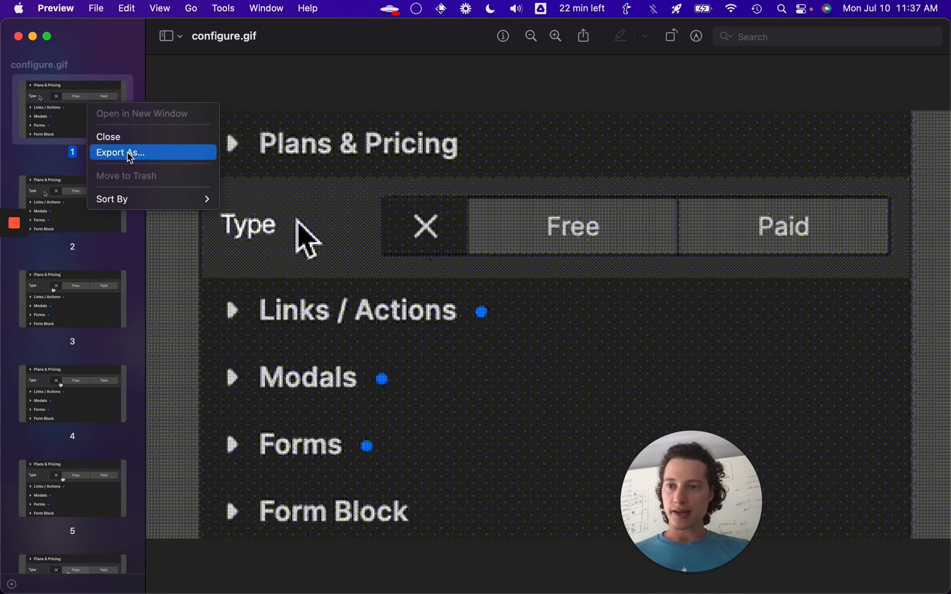
pyautogui.click(121, 153)
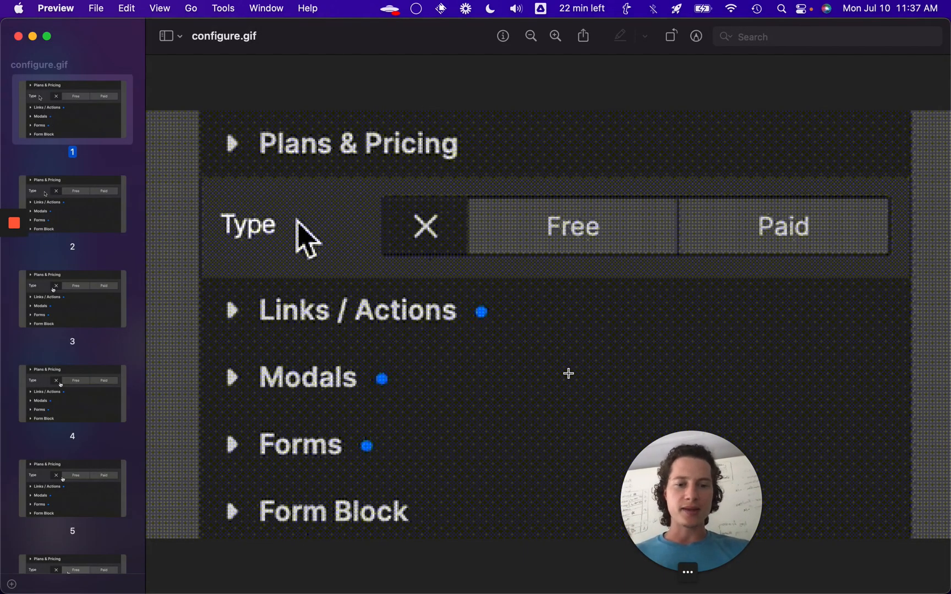
pyautogui.moveTo(449, 192)
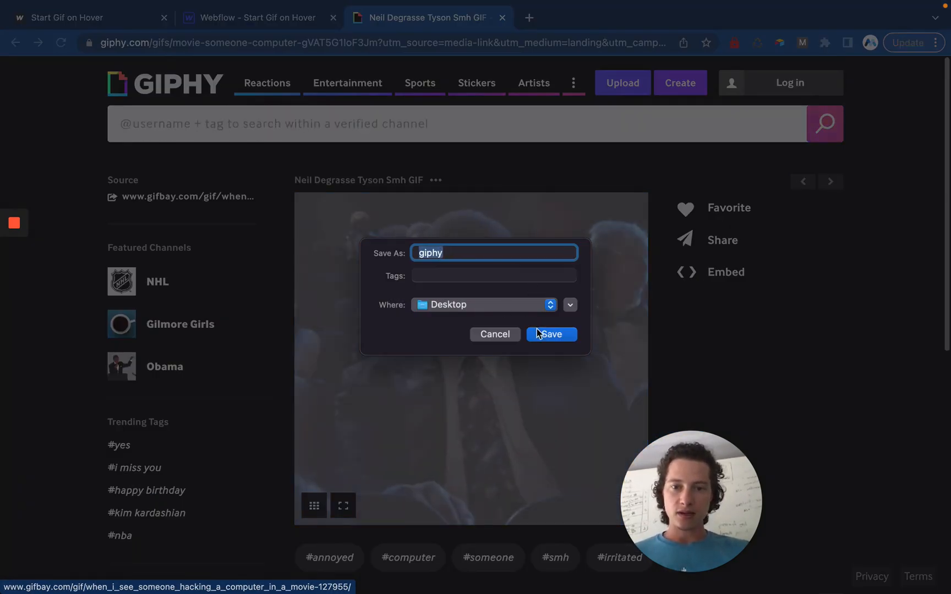
pyautogui.moveTo(494, 334)
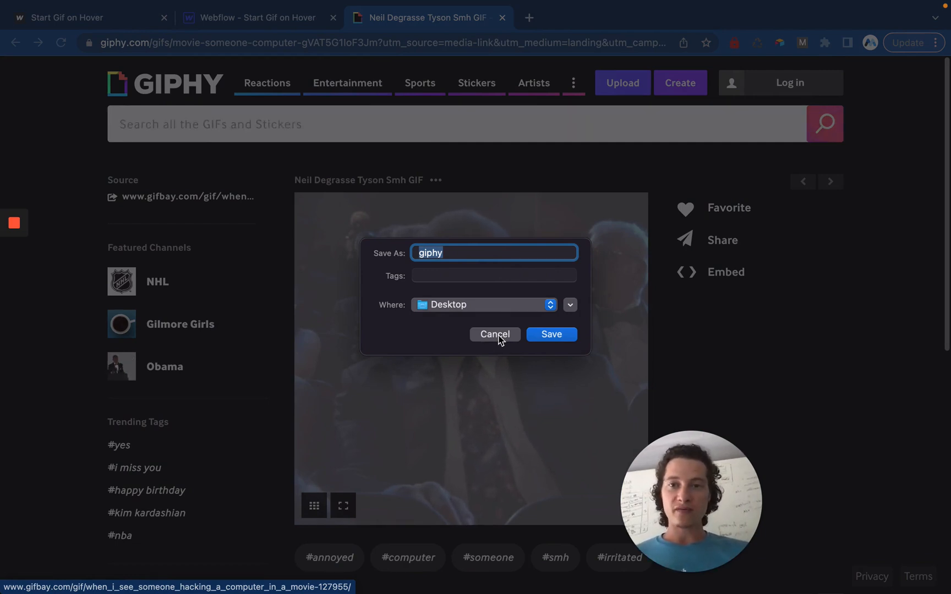
# Return to Webflow and inspect the rick background video tagged data-gif="3".
pyautogui.click(255, 17)
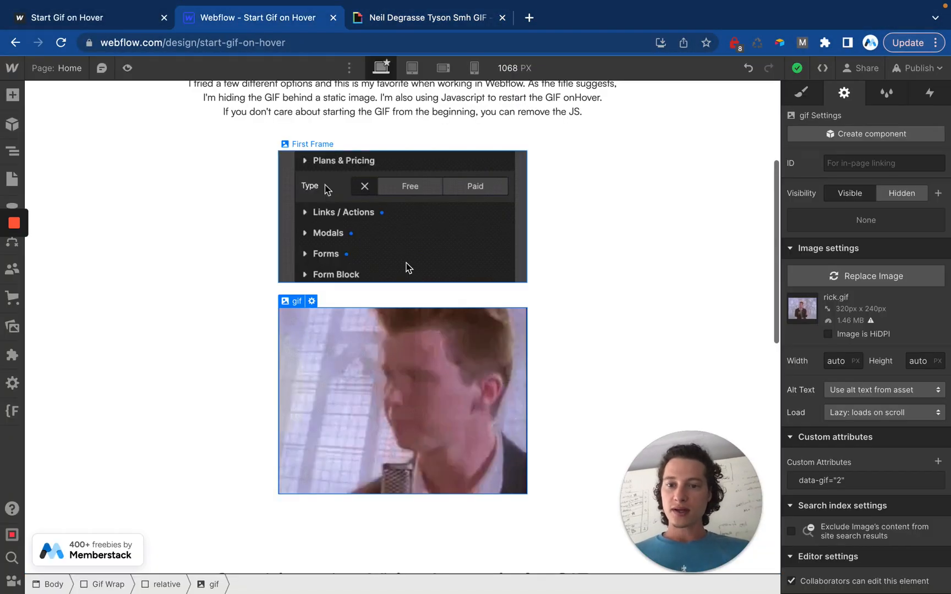
pyautogui.scroll(-3)
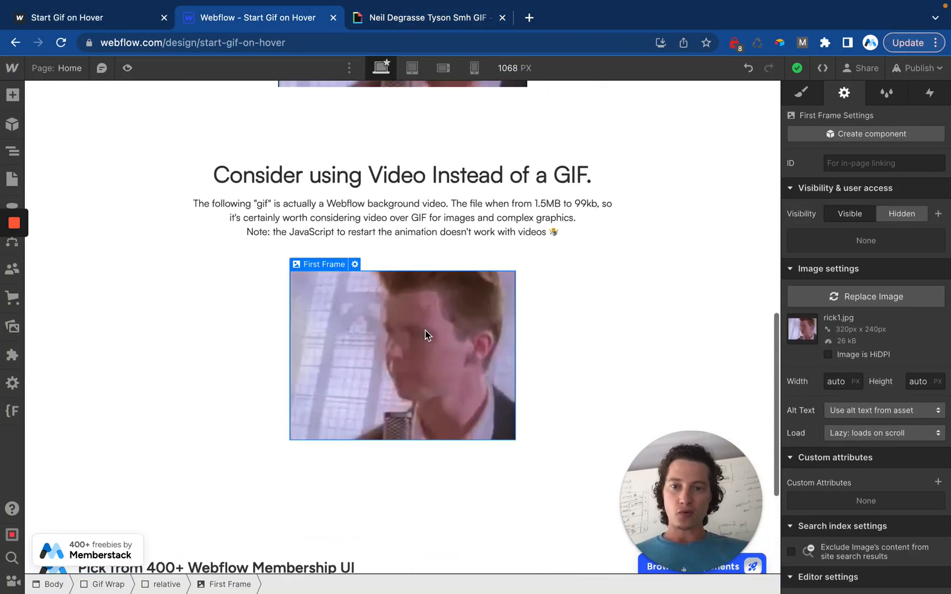
pyautogui.moveTo(440, 335)
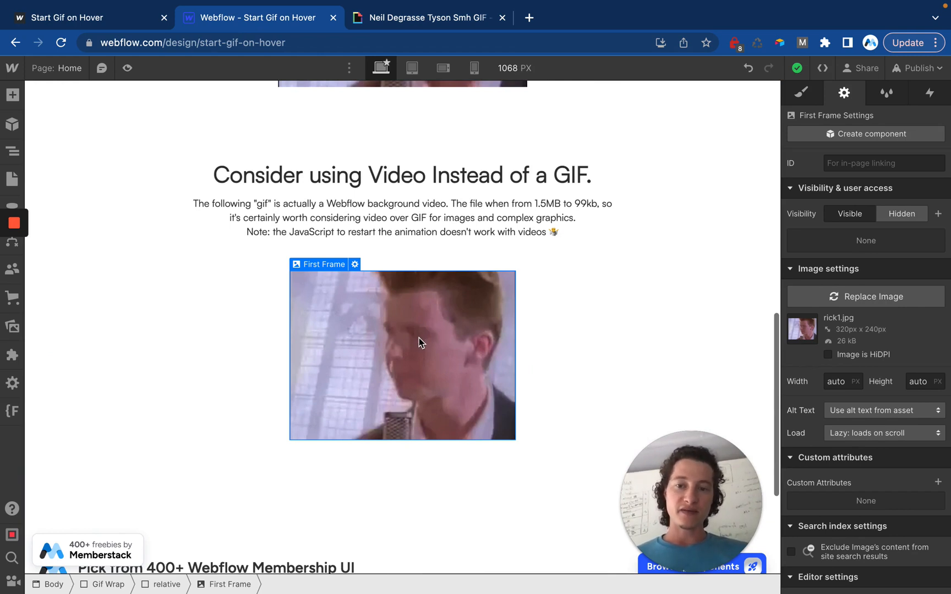
pyautogui.click(403, 355)
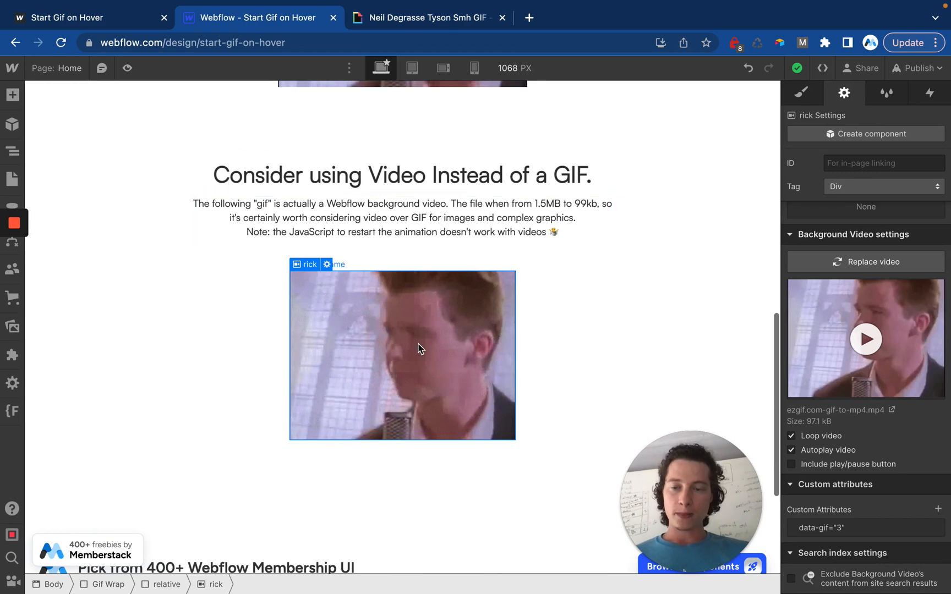
pyautogui.scroll(-3)
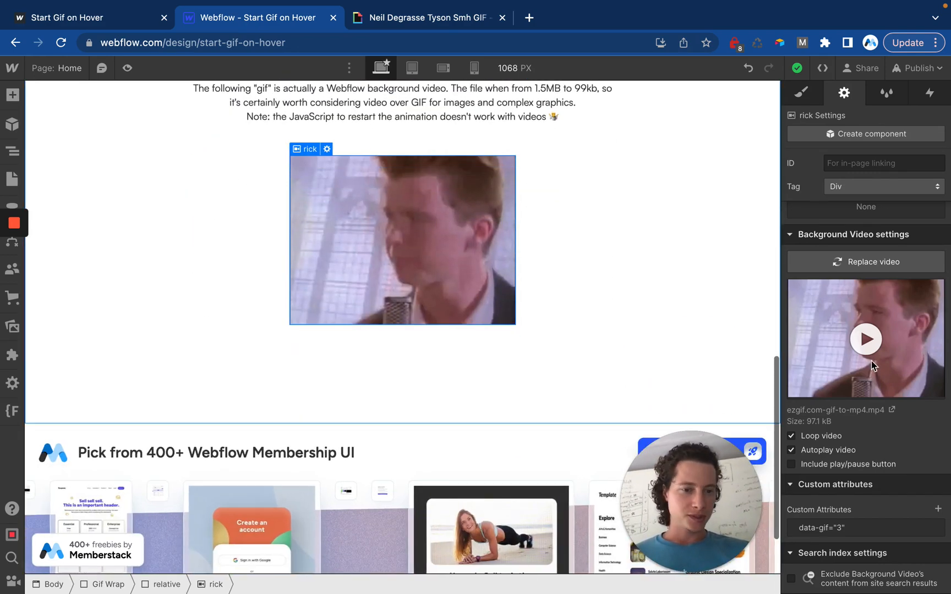
pyautogui.moveTo(524, 310)
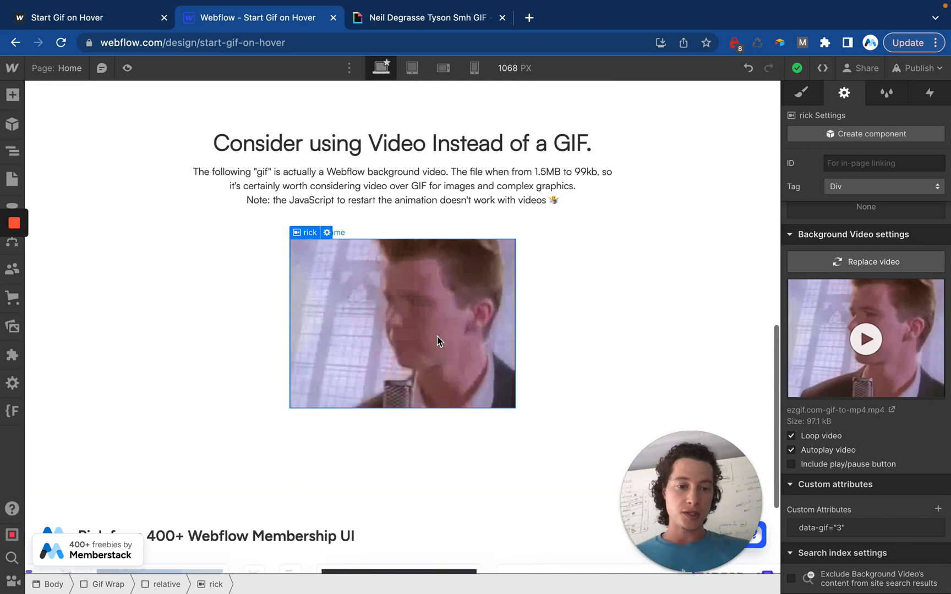
pyautogui.moveTo(473, 358)
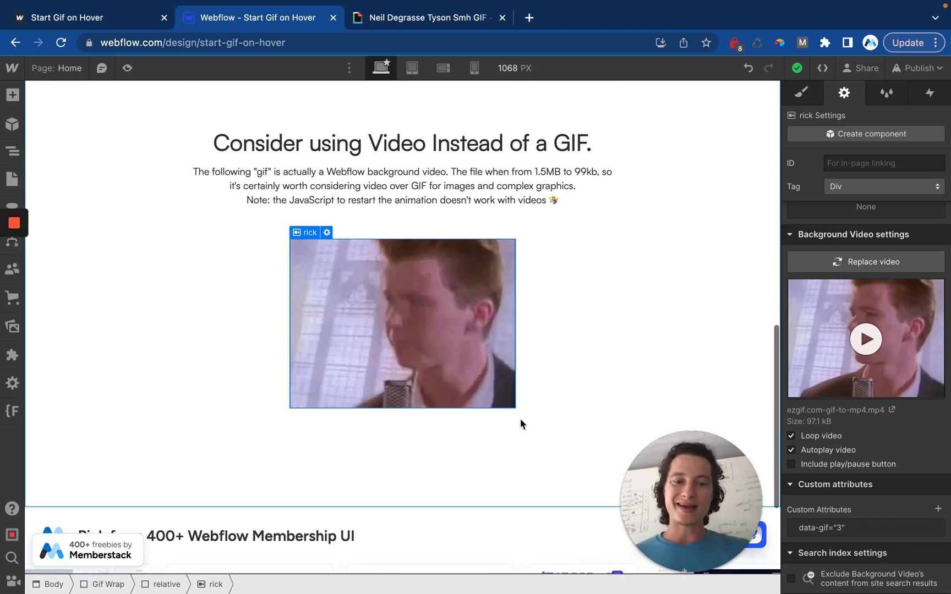
pyautogui.moveTo(496, 363)
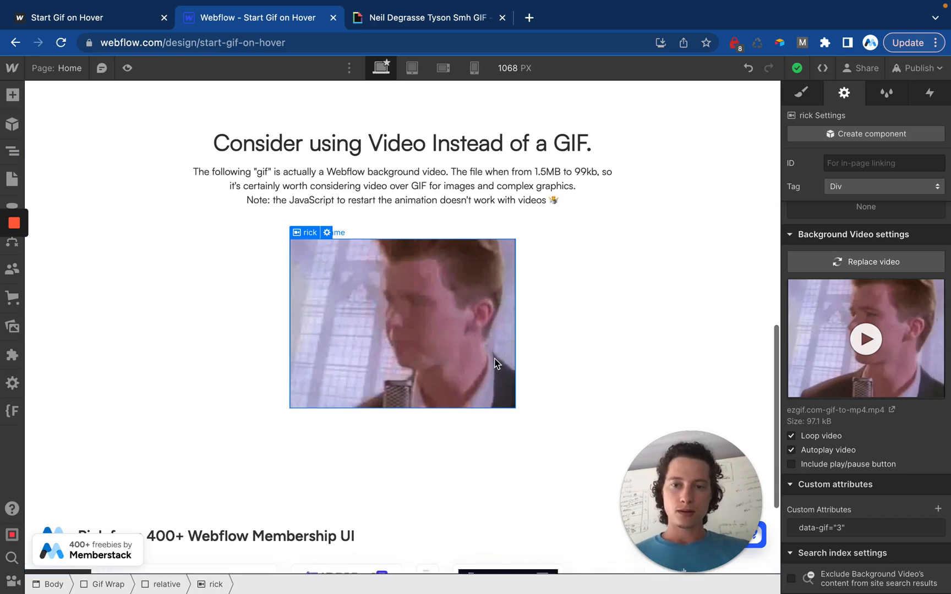